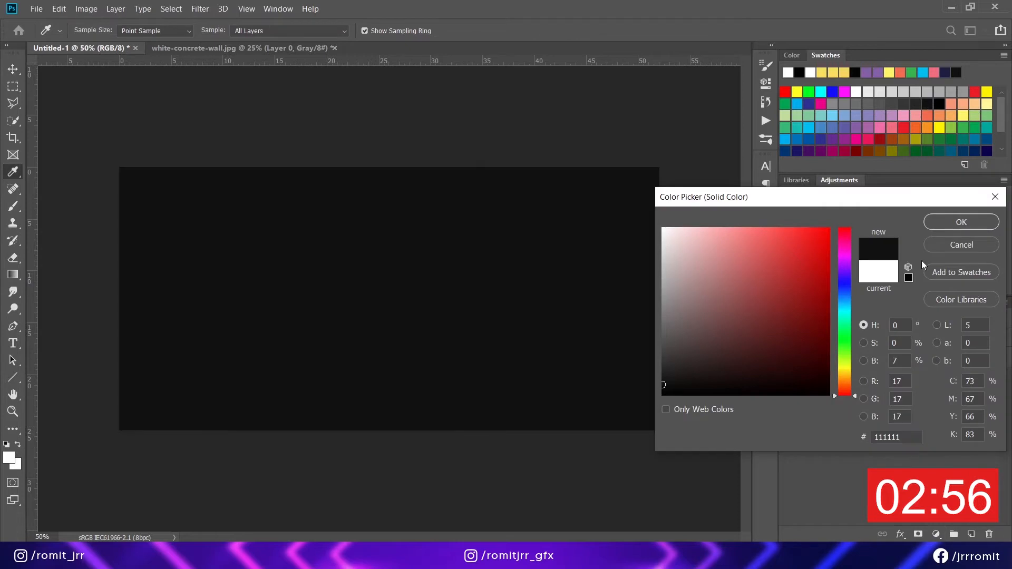
- Confirm the #111111 near-black Solid Color fill layer
left_click(960, 221)
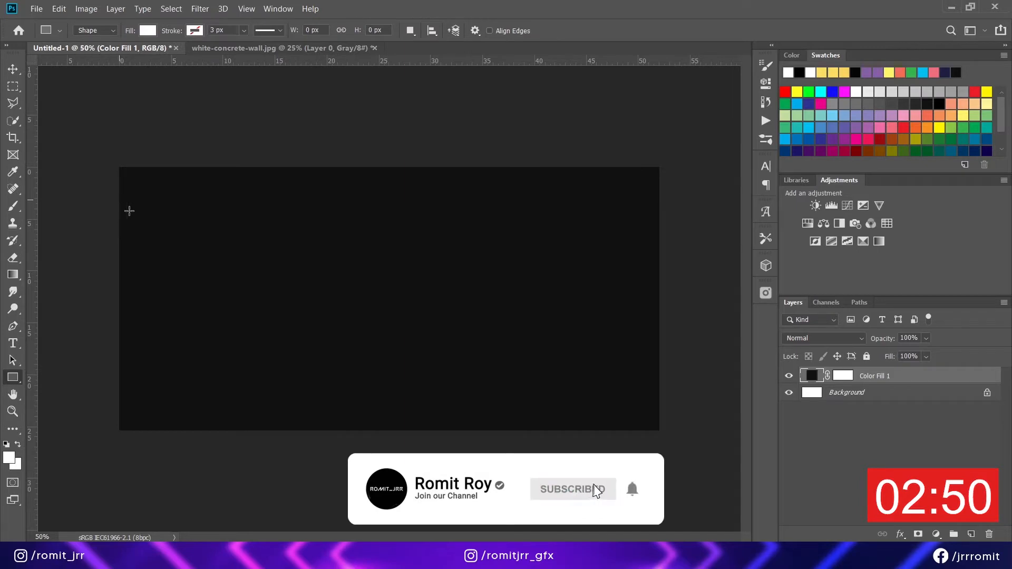
- Draw a rectangle on the banner and give it an orange stroke with no fill
left_click_drag(129, 211, 328, 415)
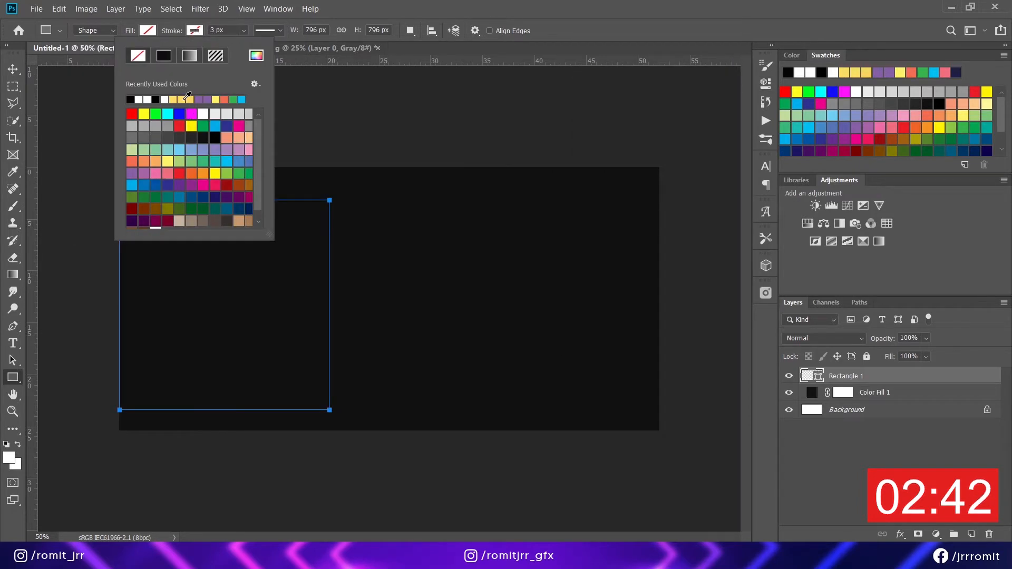
left_click(12, 69)
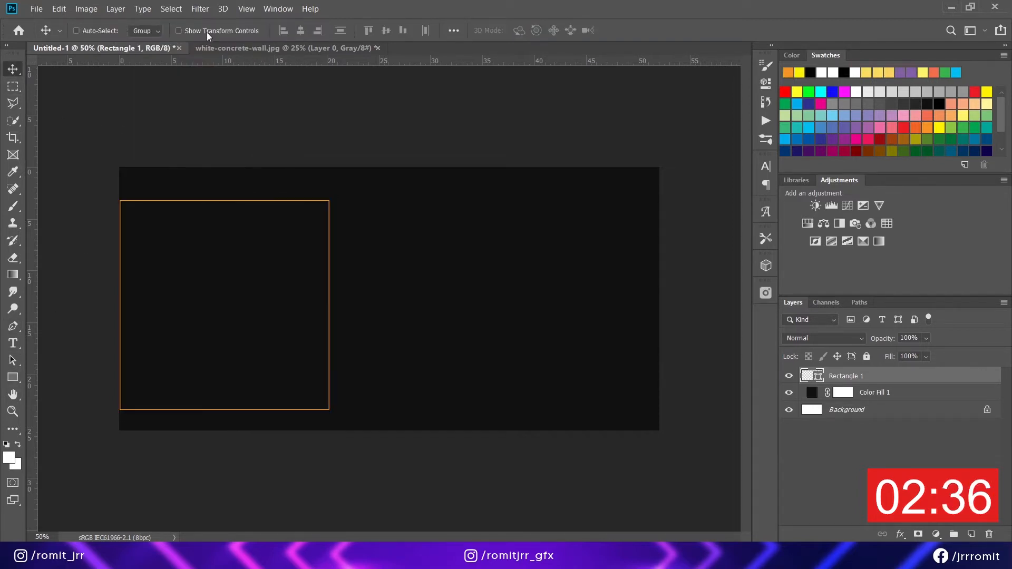
left_click(12, 377)
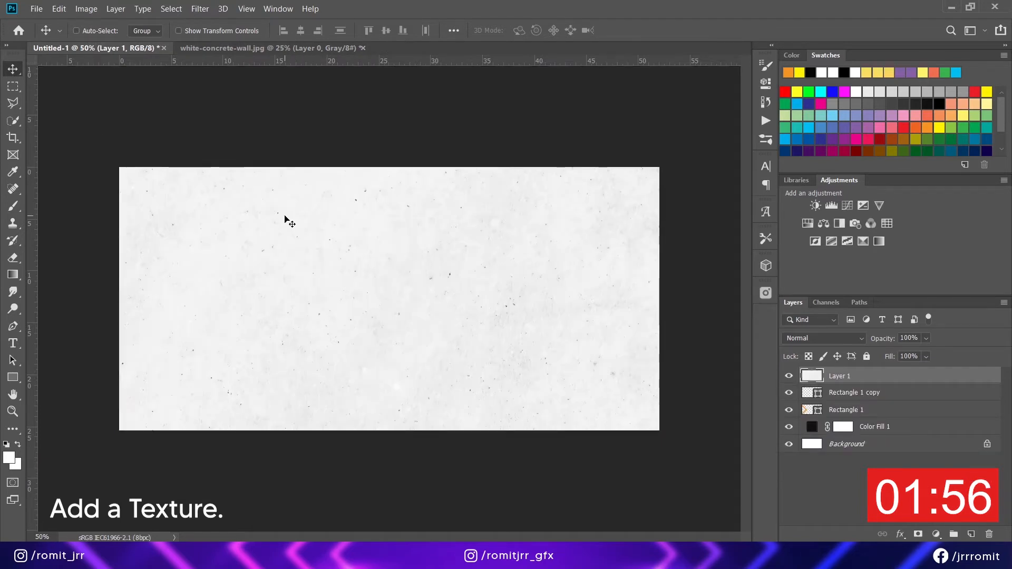
- Place the concrete texture beneath the rectangles and set its blend mode to Overlay
key("ctrl+t")
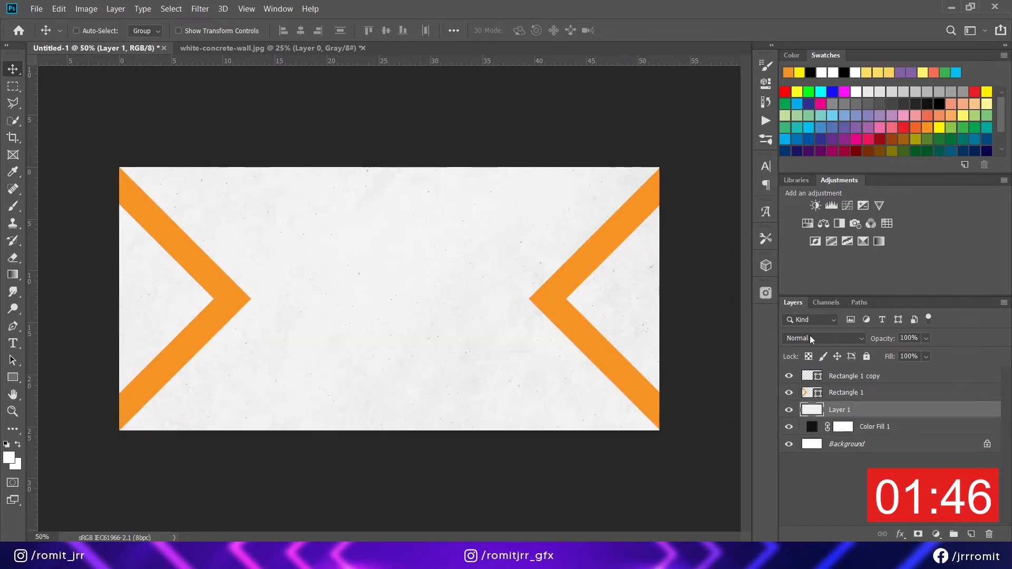
left_click(823, 337)
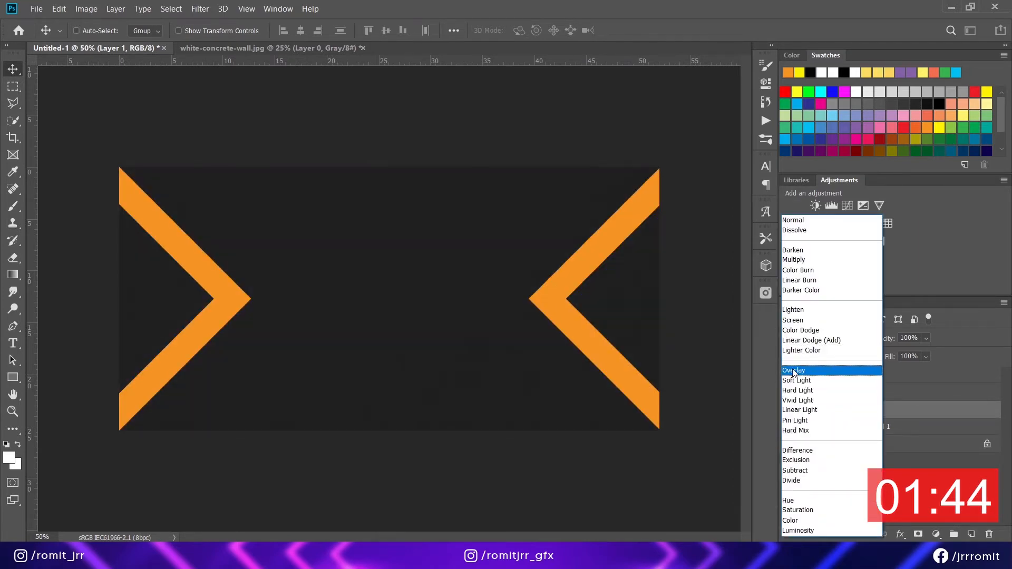
left_click(794, 370)
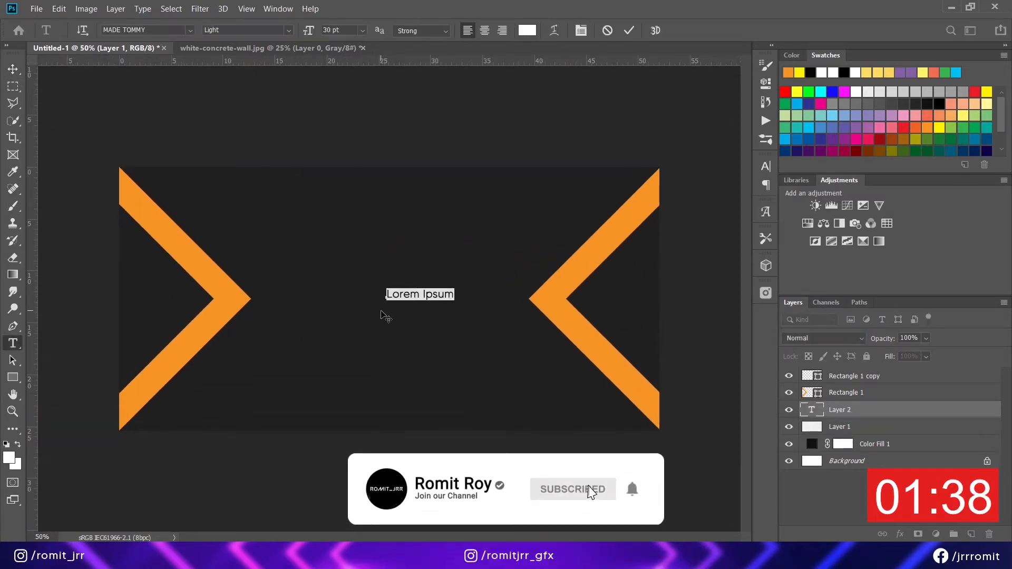
- Type and commit 'ROMIT ROY' repeated in white Grifter Bold 72 pt
type("ROMIT ROY ROMIT ROY ROMIT ROY")
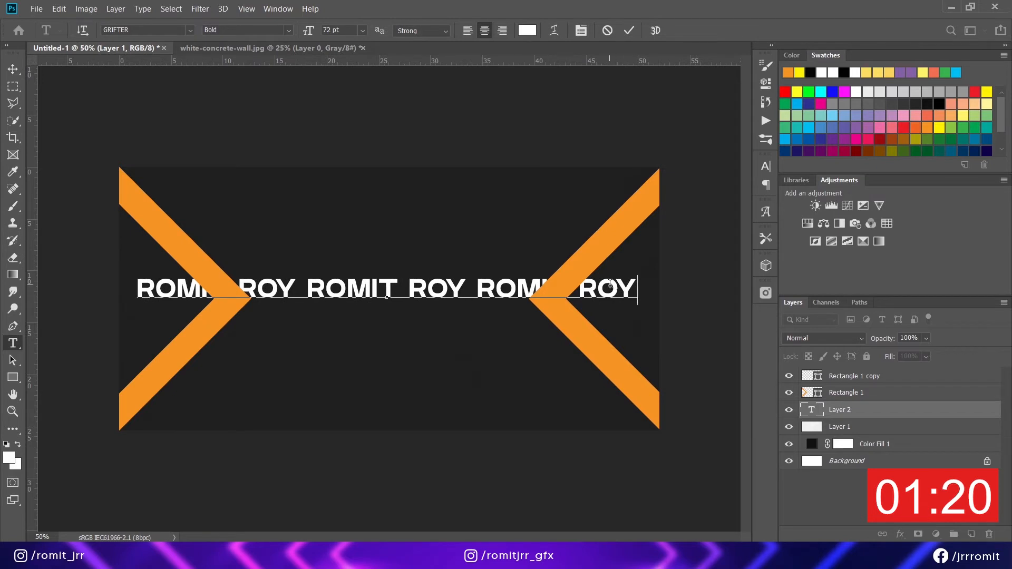
left_click(12, 70)
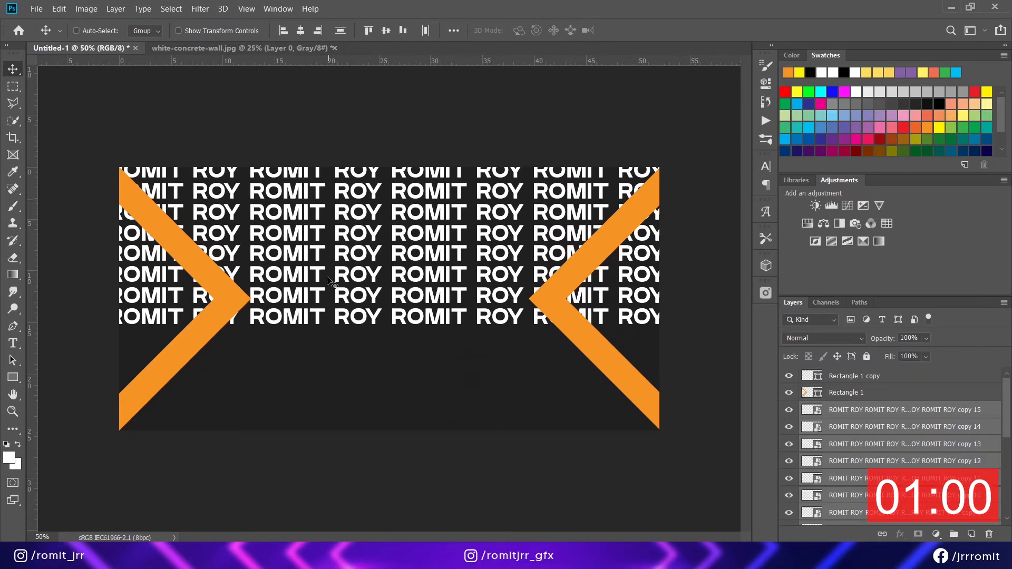
left_click(904, 409)
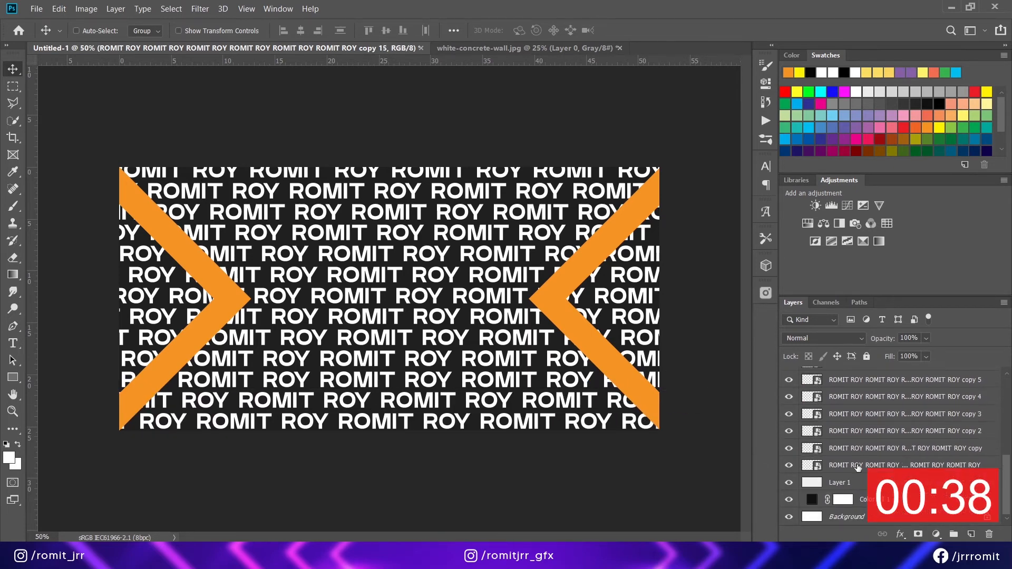
key("ctrl+g")
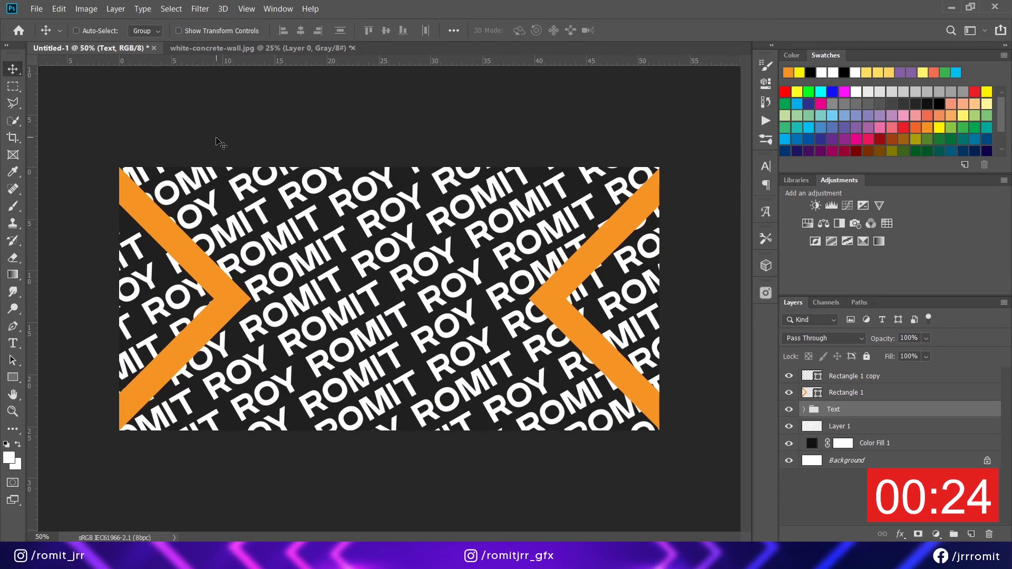
- Give the Text group Soft Light blending and a #b42227 Color Overlay
left_click(824, 337)
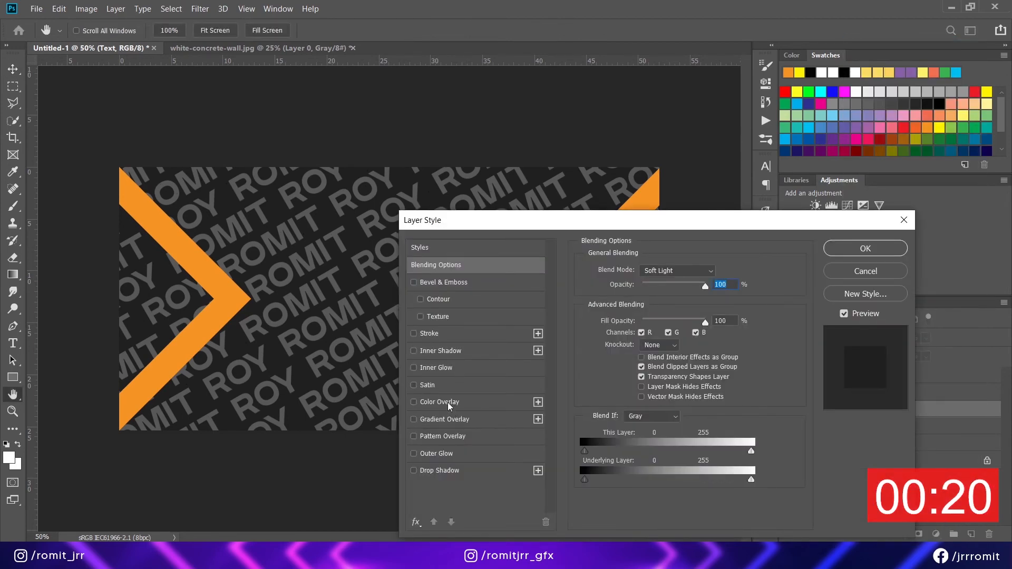
left_click(413, 402)
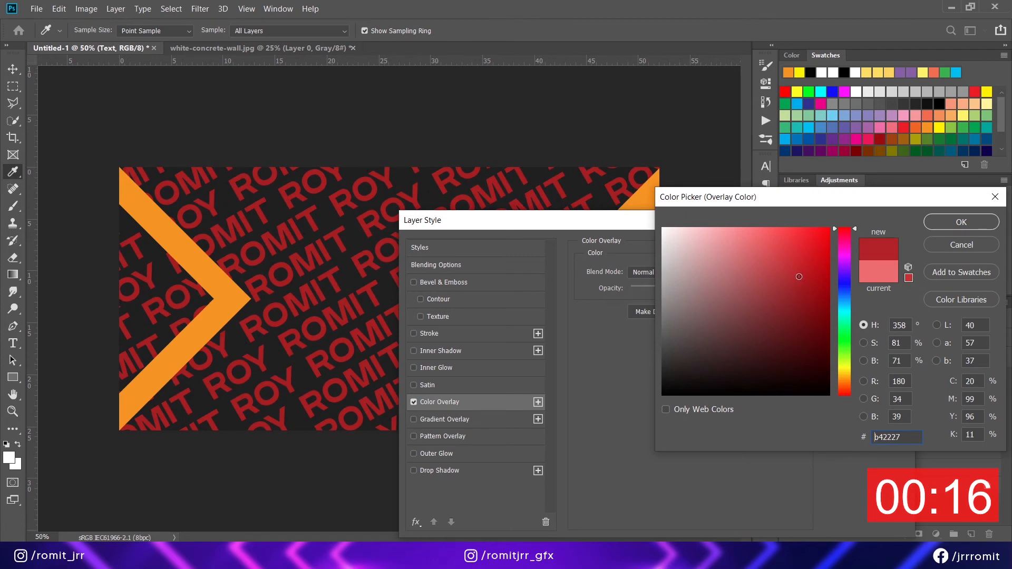
left_click(961, 222)
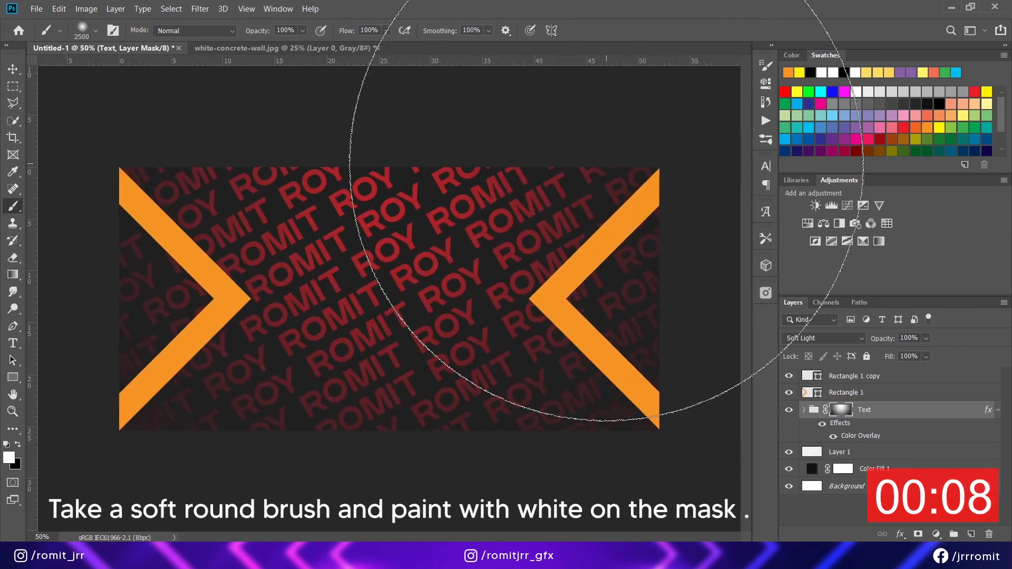
- Set the masked Text group's opacity to 50%
type("50")
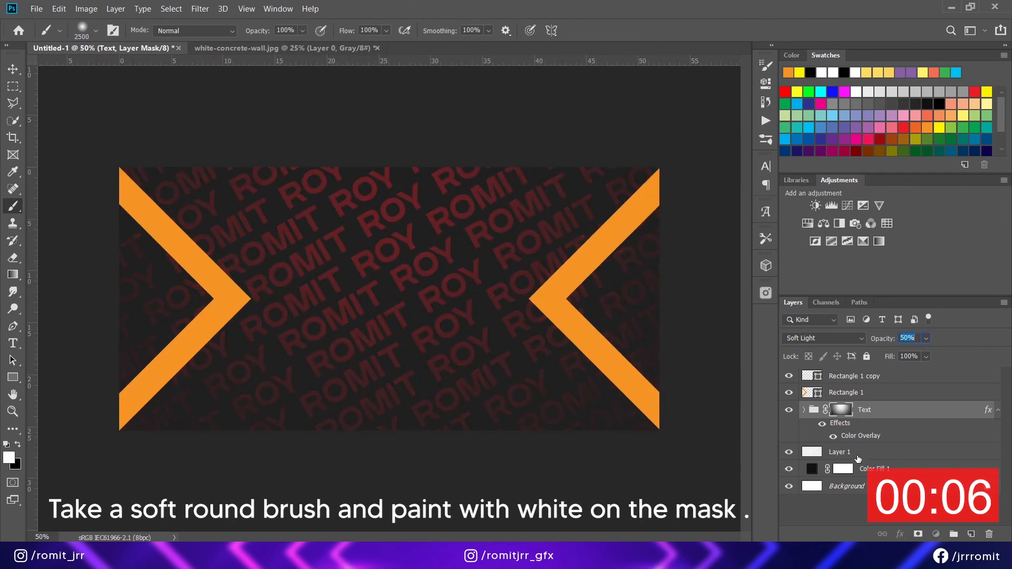